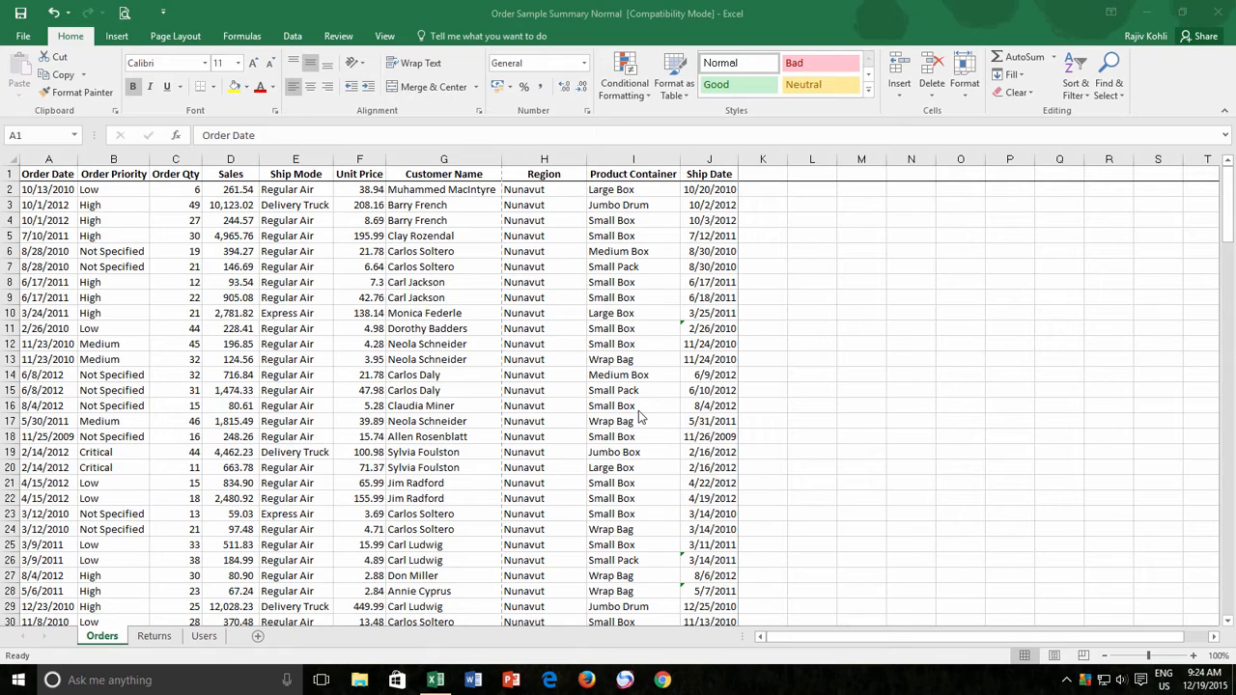
mouse_move(614, 414)
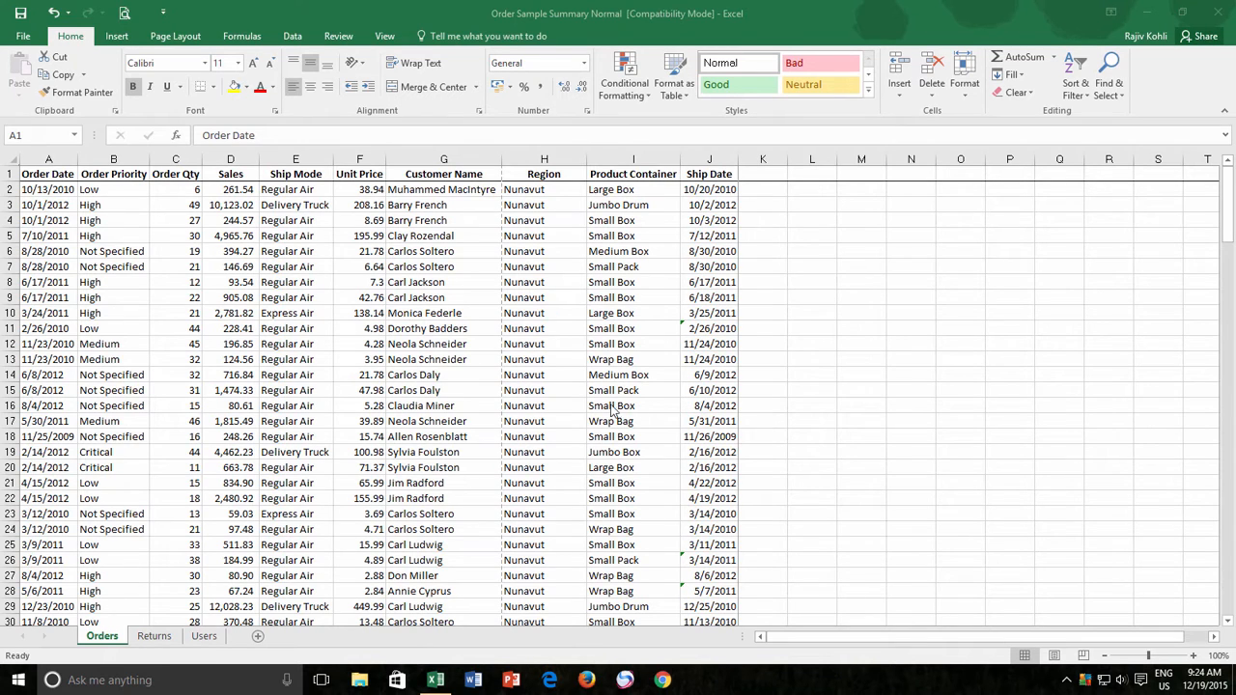
- Select various order cells (G11, G17, H23, F23, G26, J26) while moving down the sheet
click(445, 329)
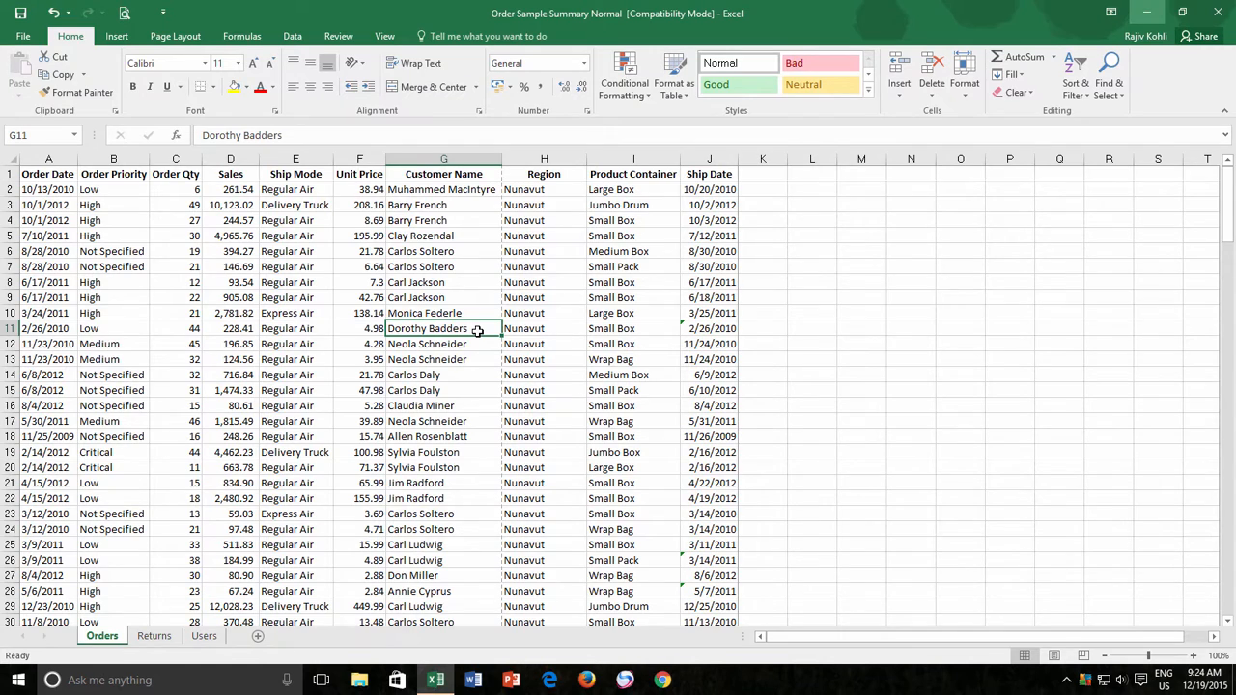
click(444, 421)
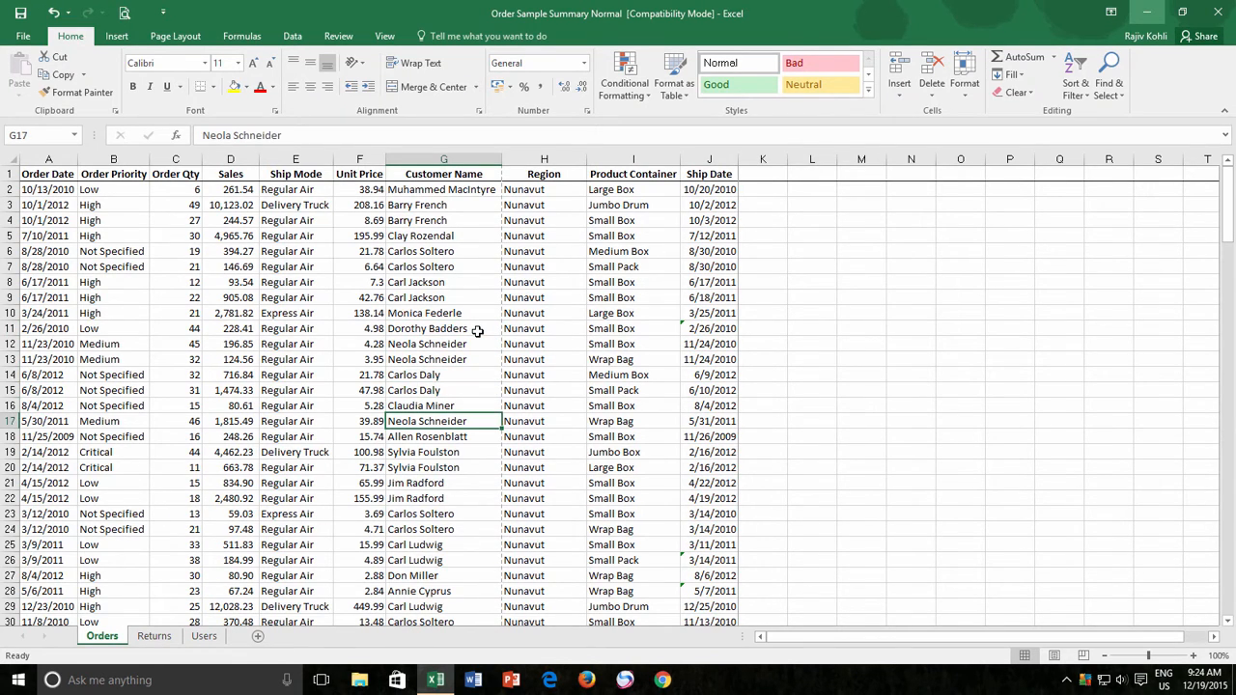
scroll(down, 3)
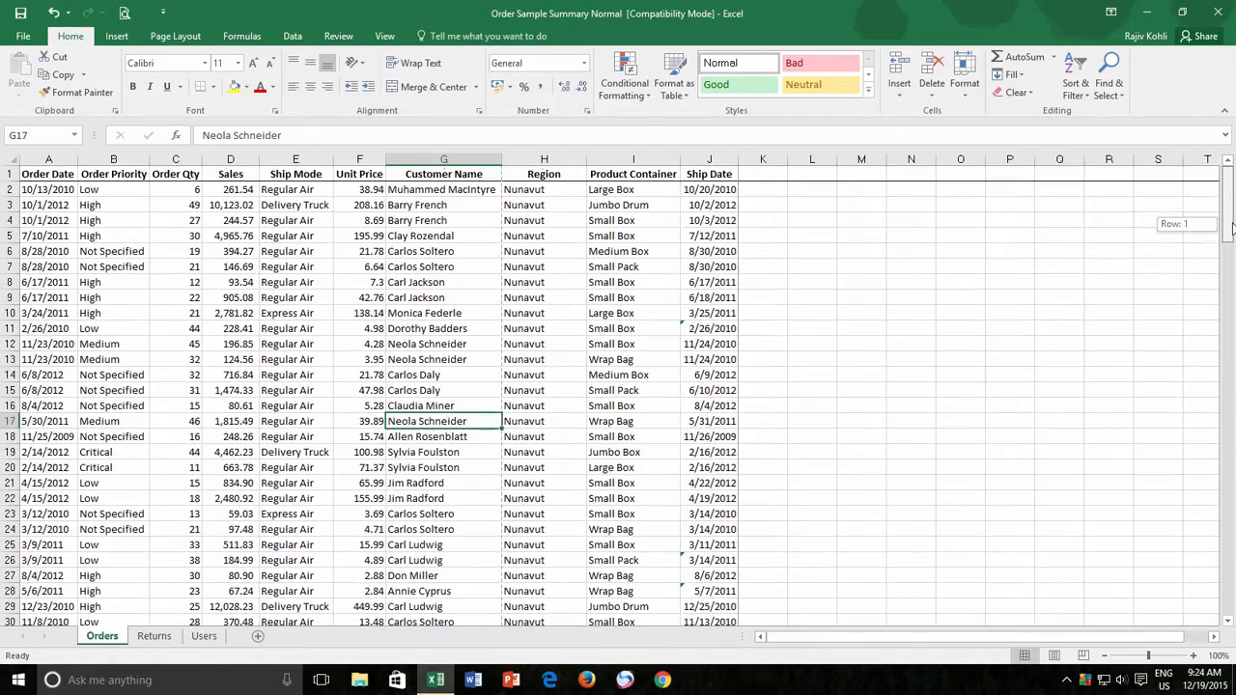
scroll(down, 3)
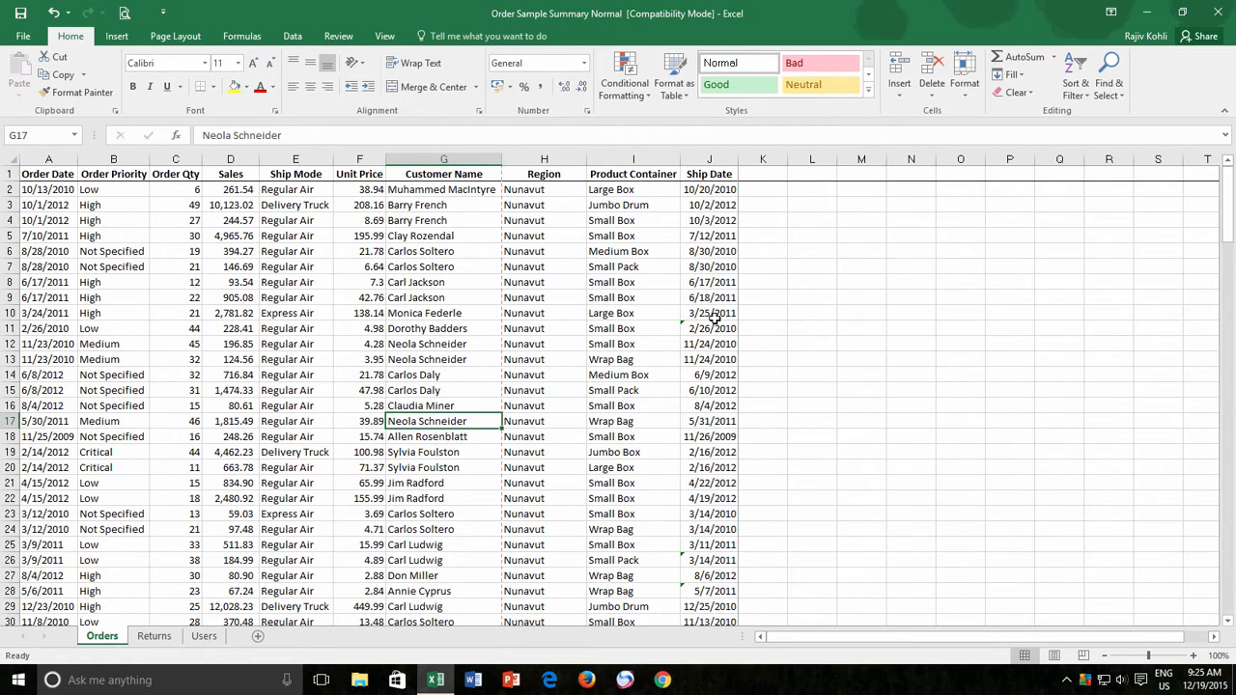
mouse_move(715, 323)
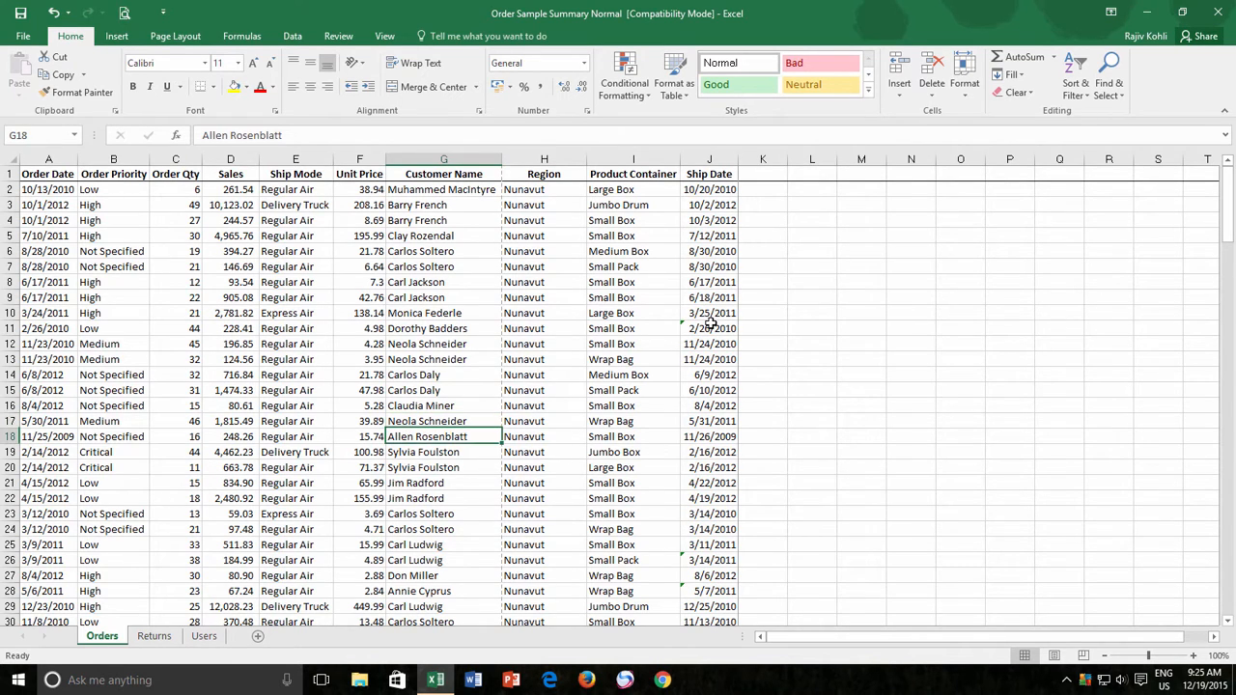
click(545, 514)
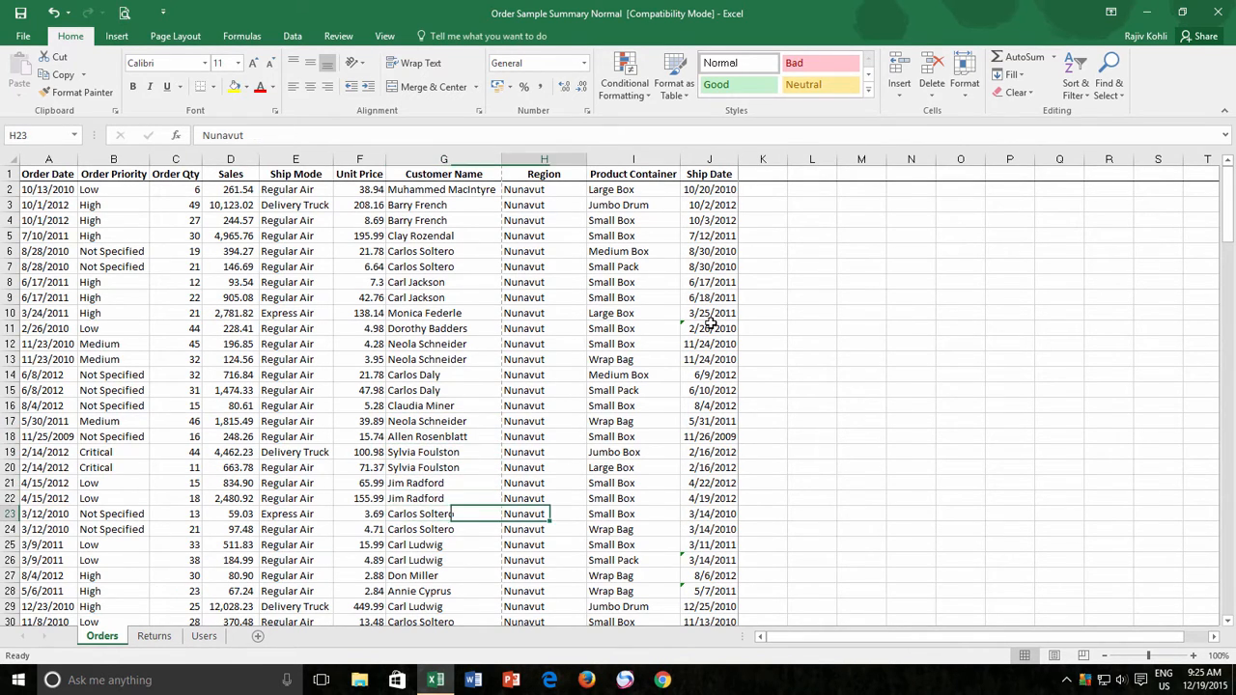
click(359, 514)
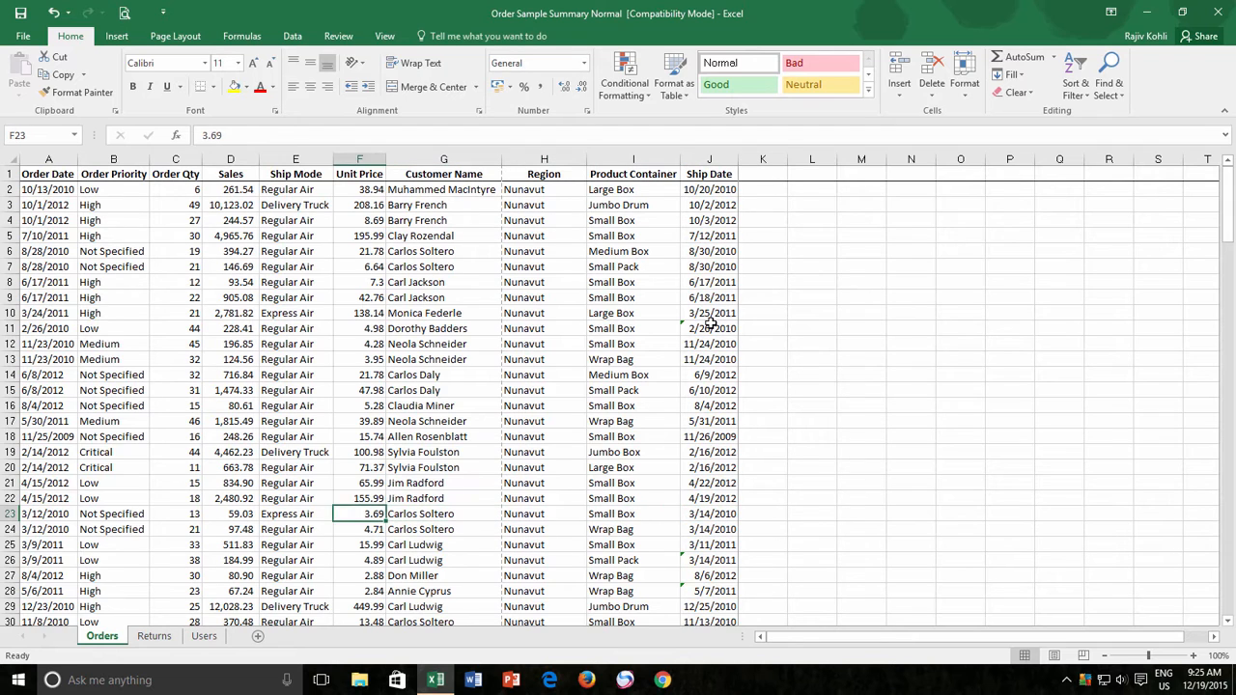
click(444, 514)
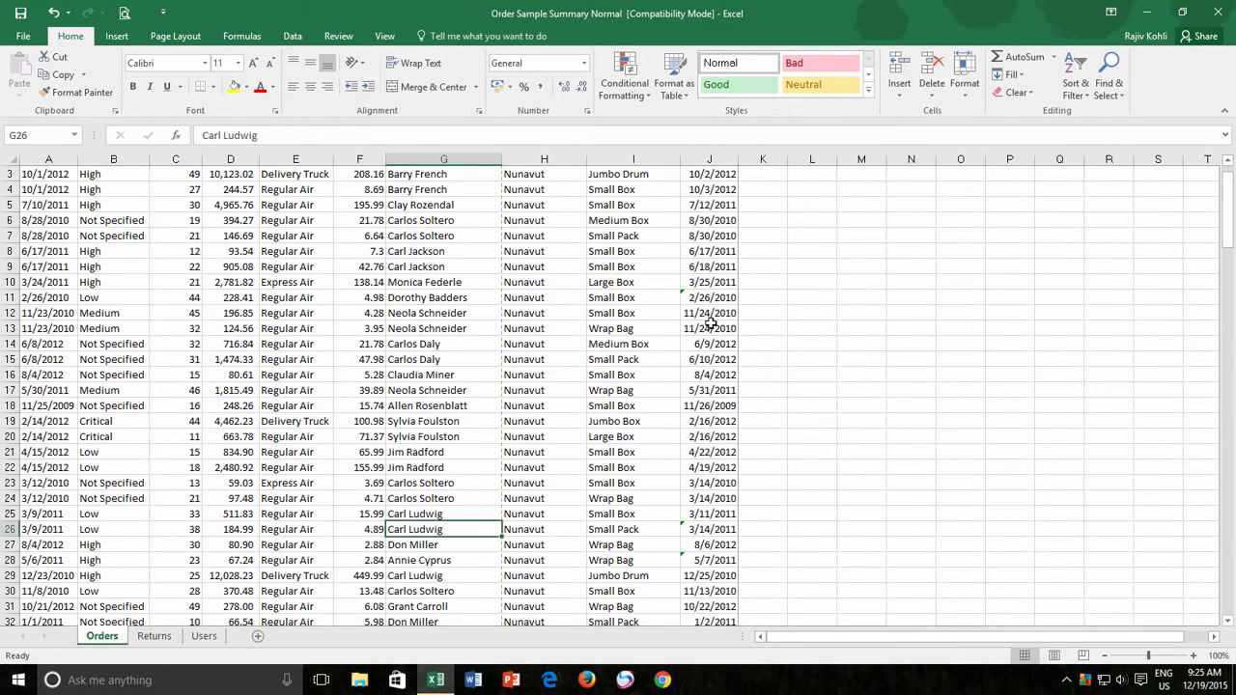
click(709, 529)
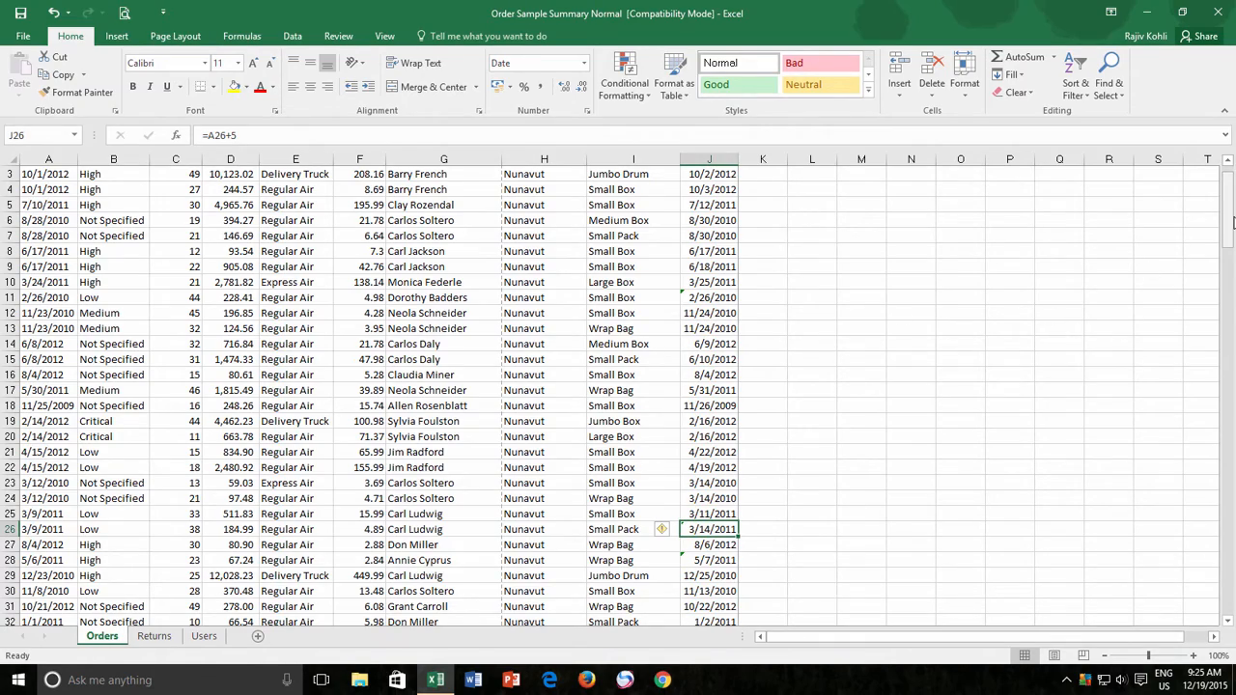
- Use Ease of Access Center's Start On-Screen Keyboard link, then go to the taskbar search box
scroll(down, 3)
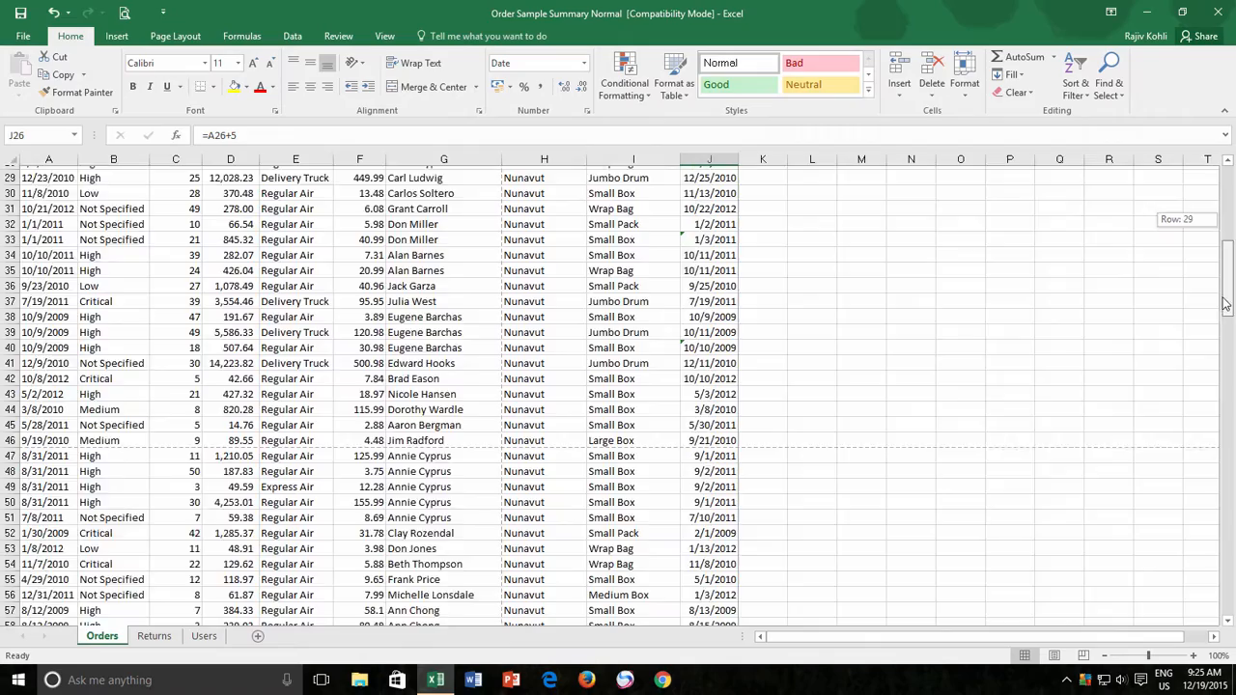
scroll(down, 3)
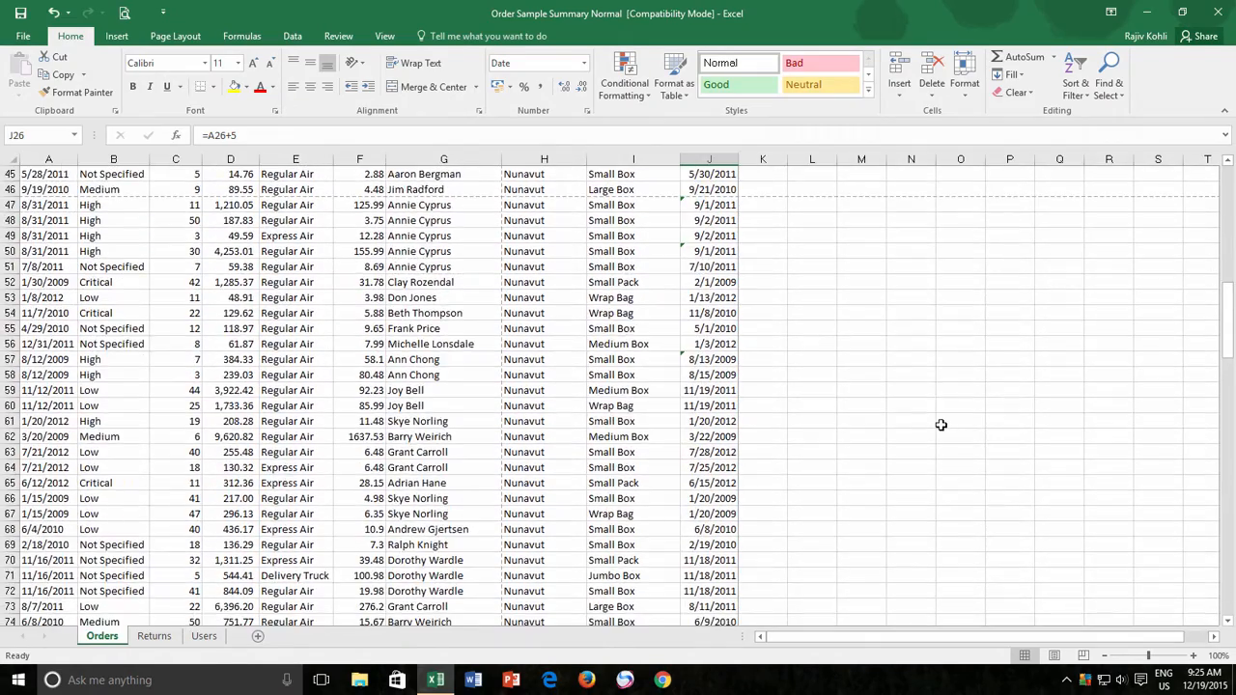
scroll(up, 3)
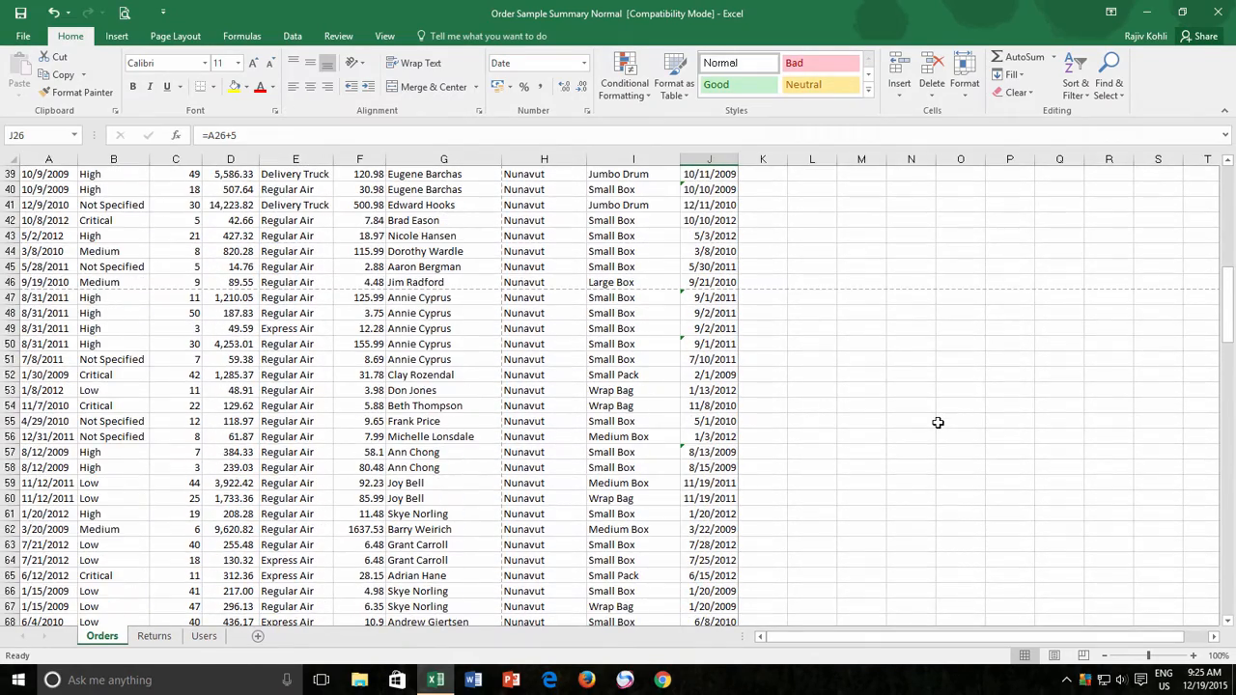
scroll(up, 3)
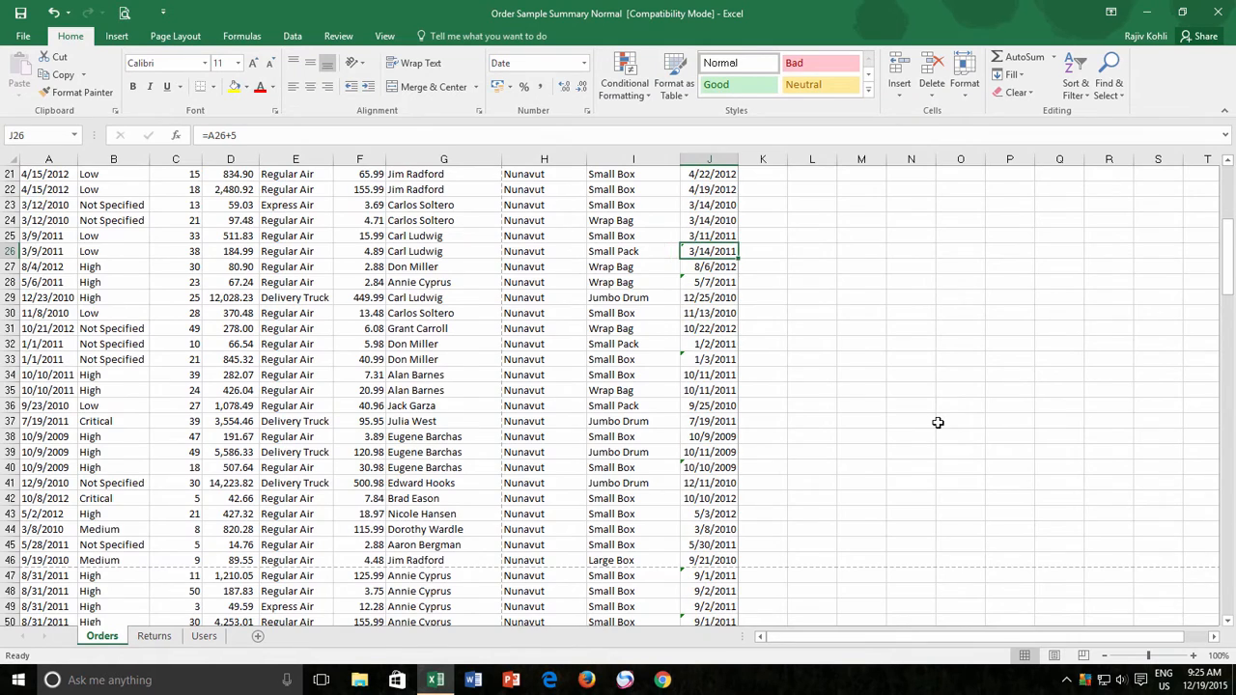
scroll(up, 3)
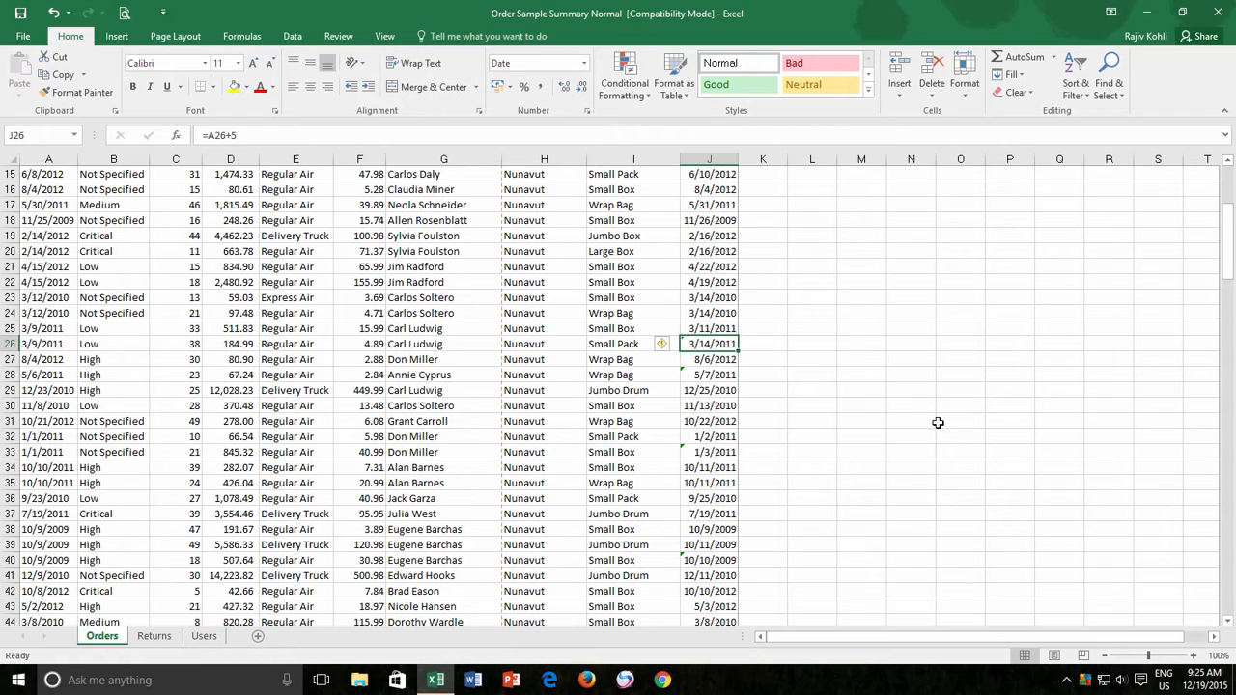
mouse_move(931, 423)
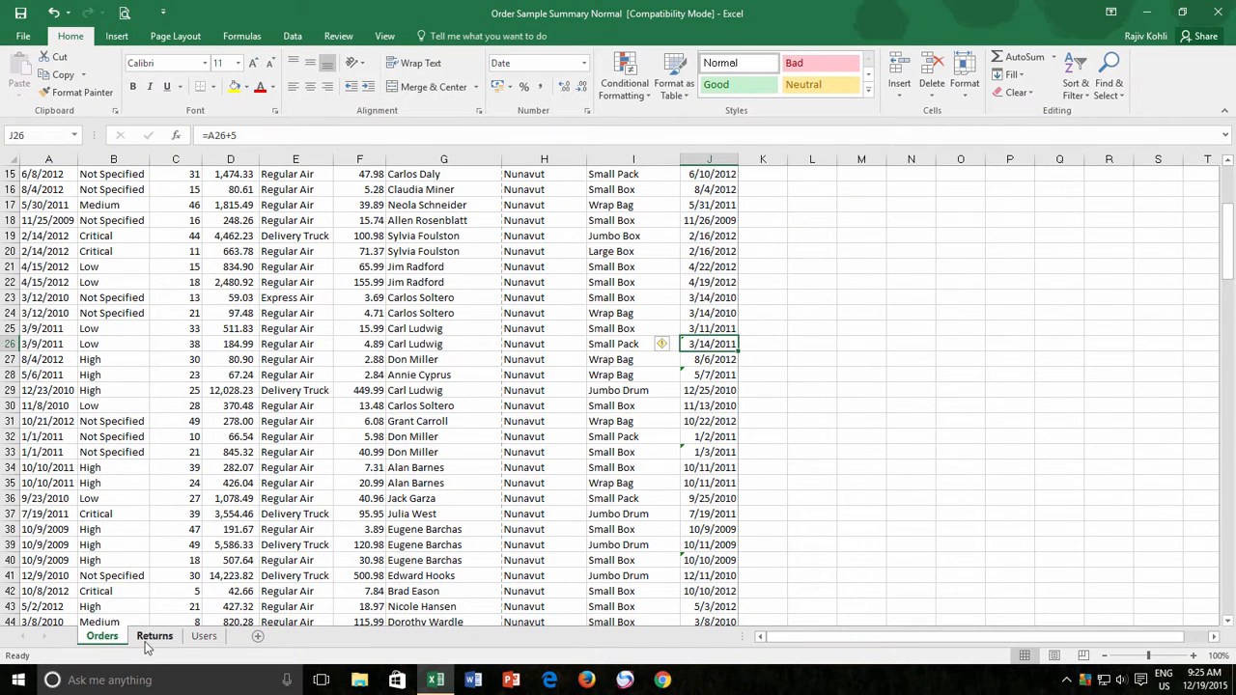
right_click(15, 680)
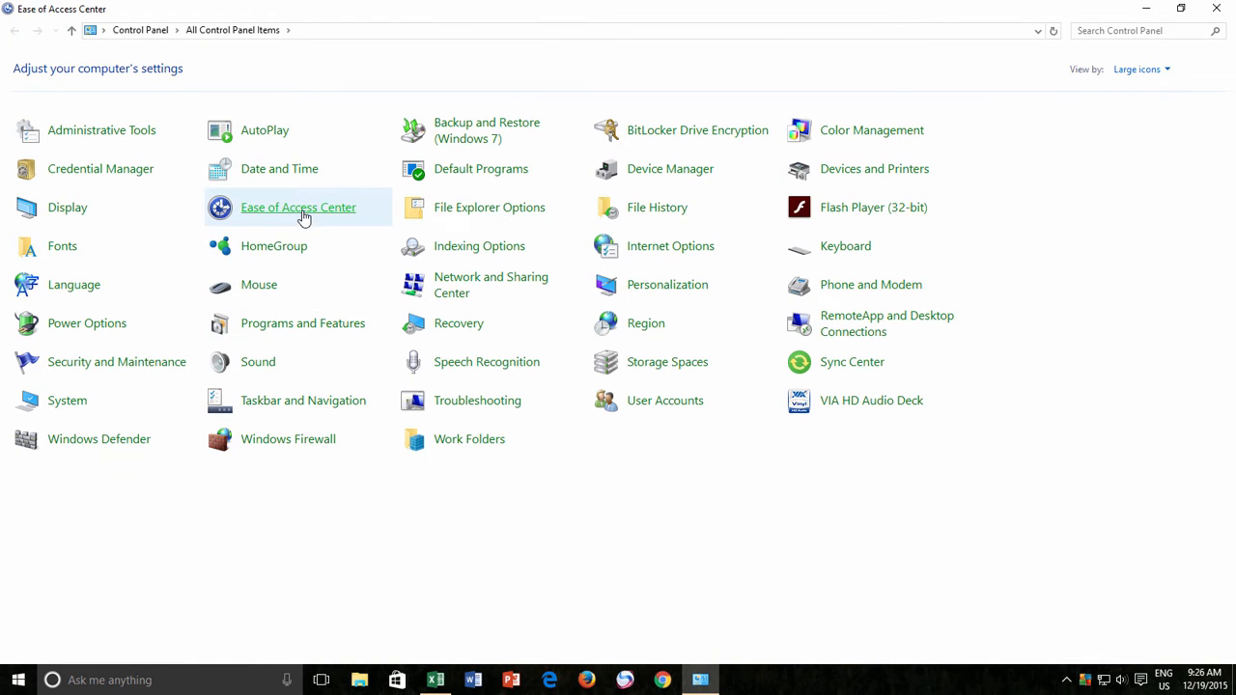
click(298, 207)
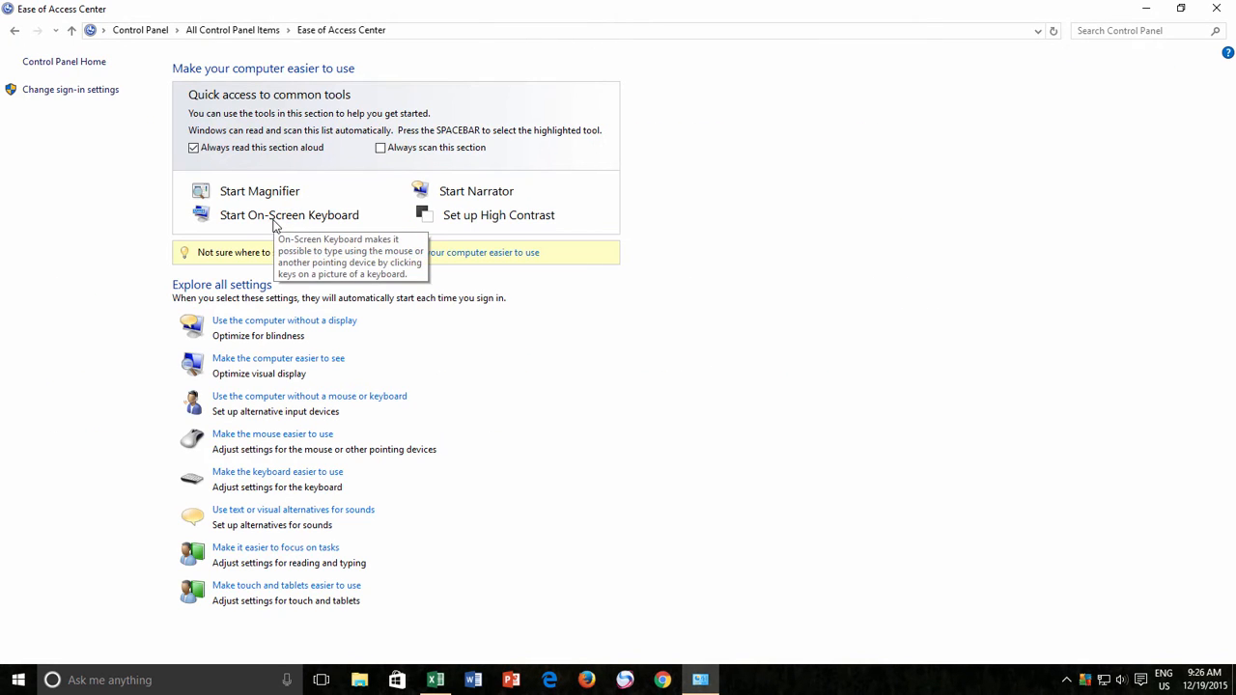
click(289, 214)
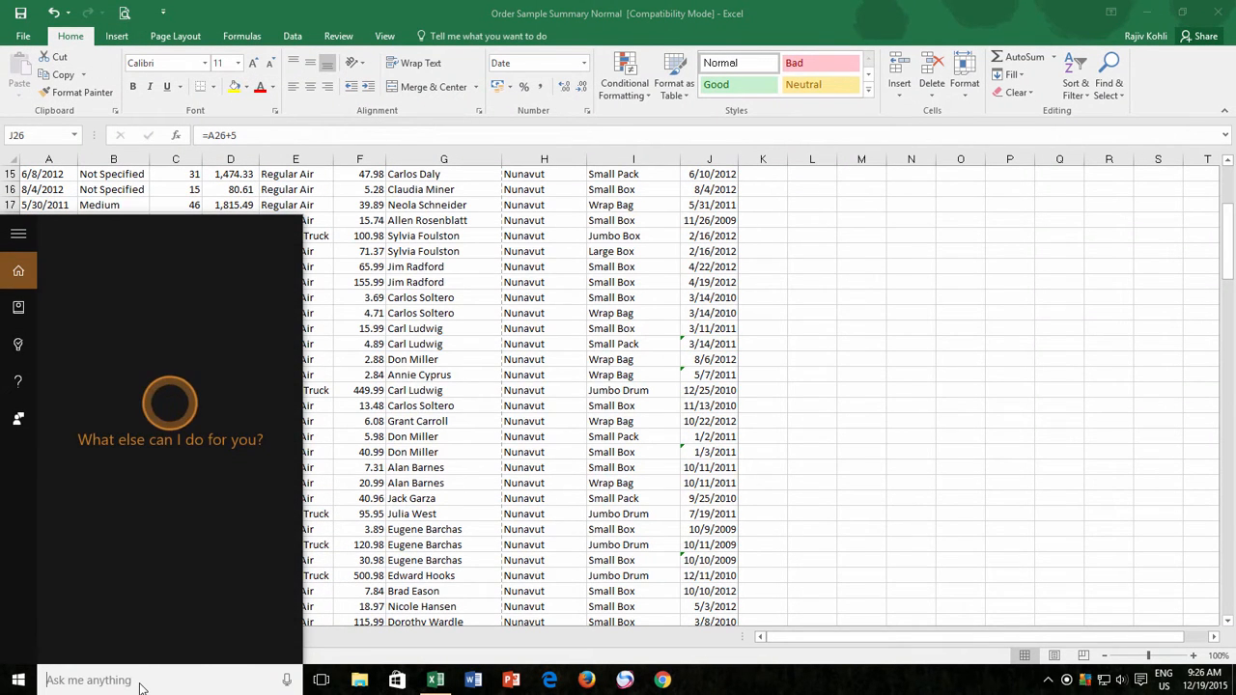
- Search 'on screen k' in Start and launch the On-Screen Keyboard app
text(on screen key)
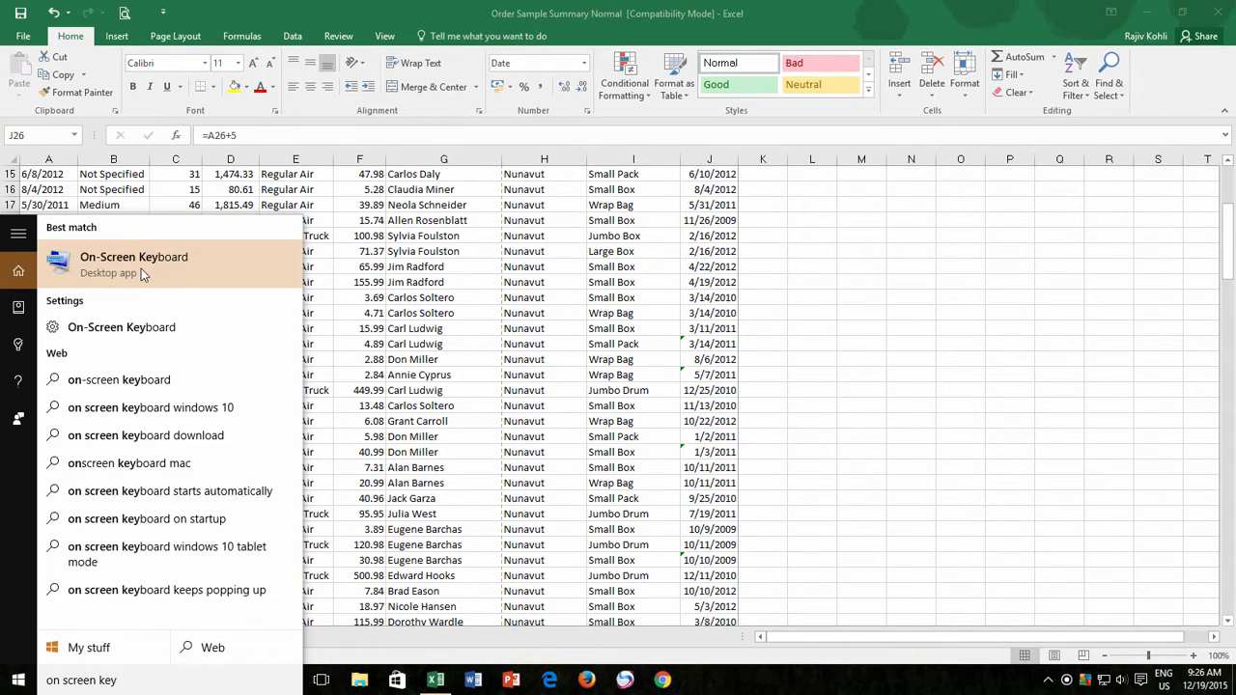
click(133, 257)
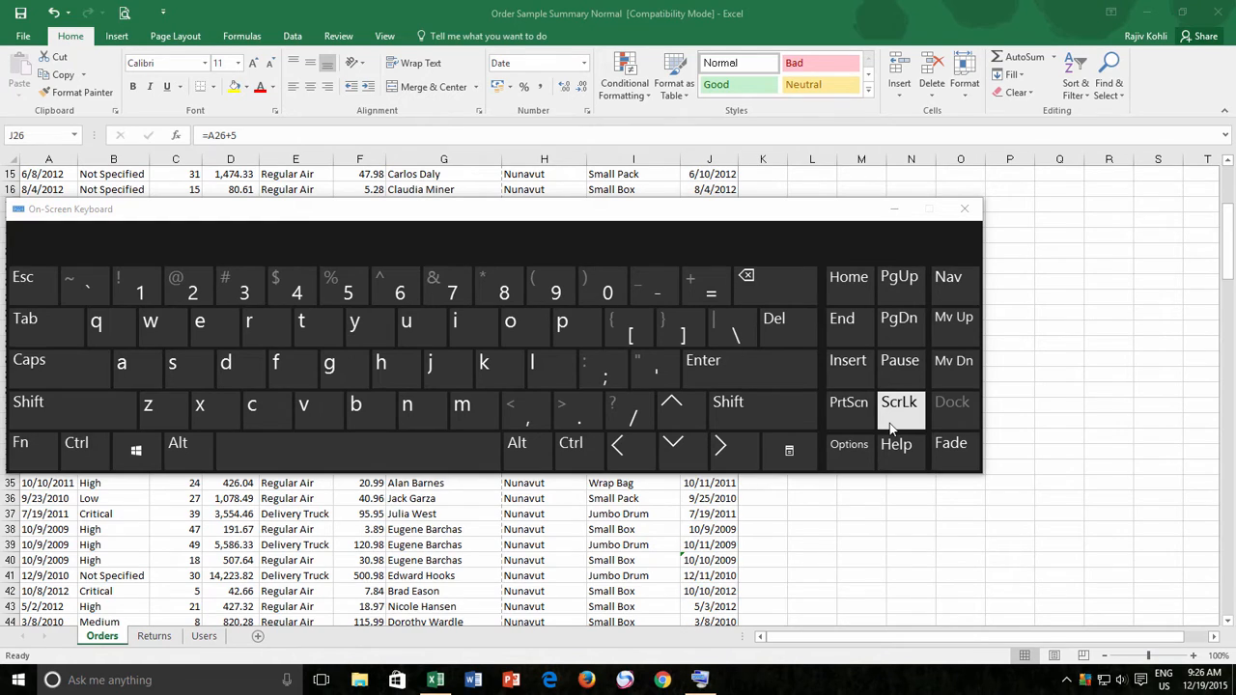
- Turn Scroll Lock on with the On-Screen Keyboard's ScrLk key
click(901, 401)
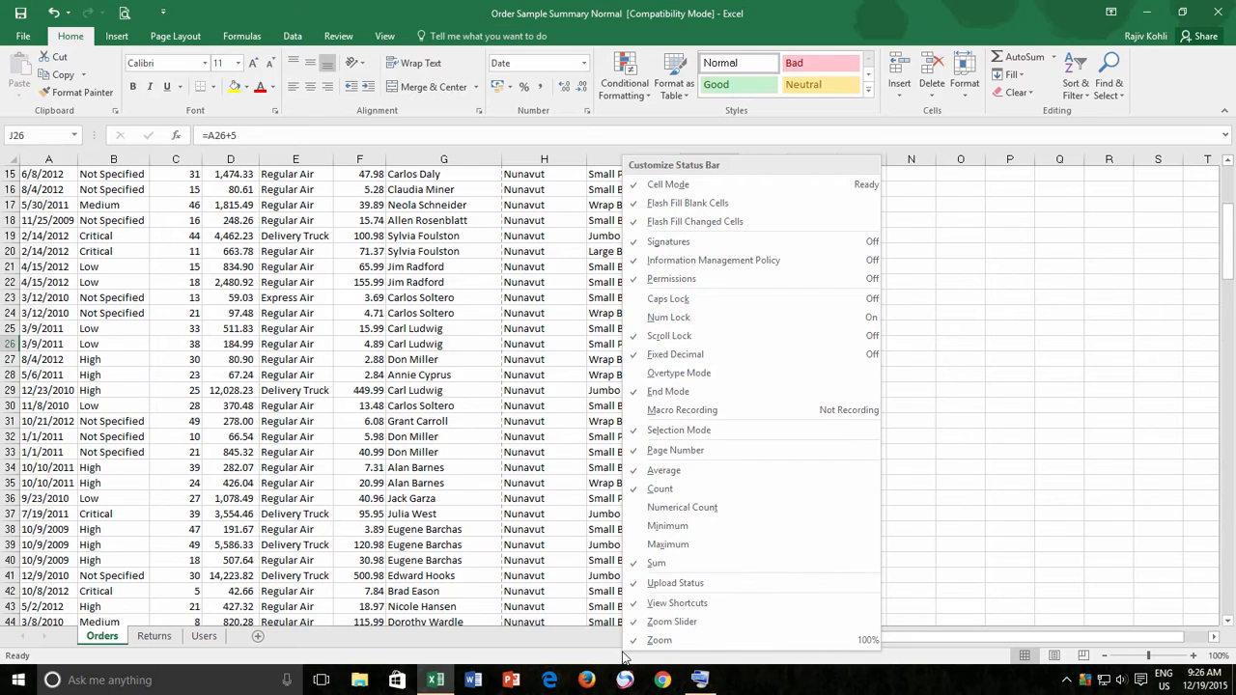
mouse_move(669, 336)
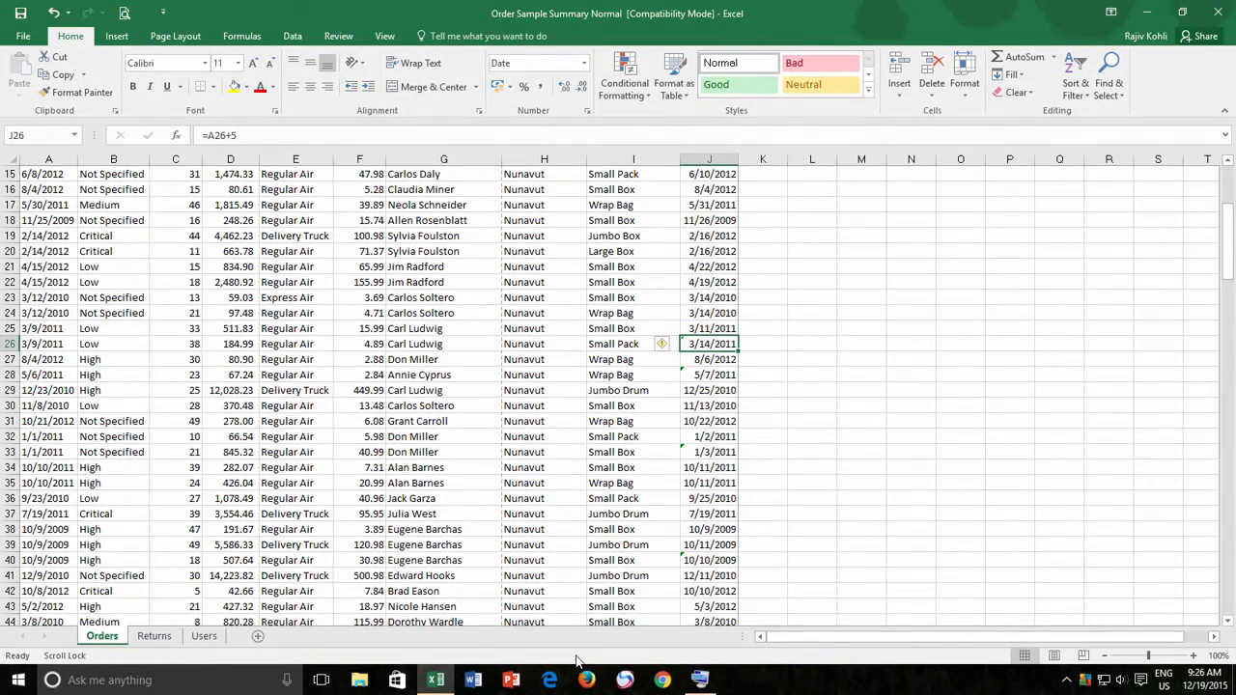
scroll(down, 3)
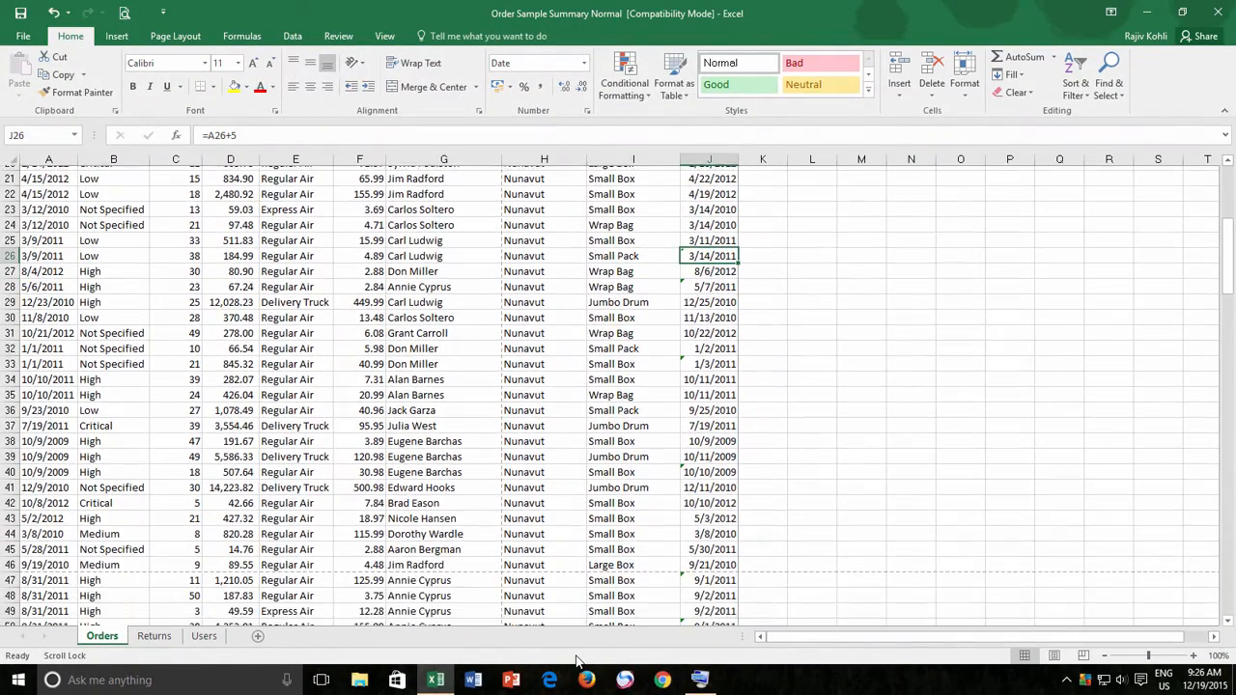
scroll(down, 3)
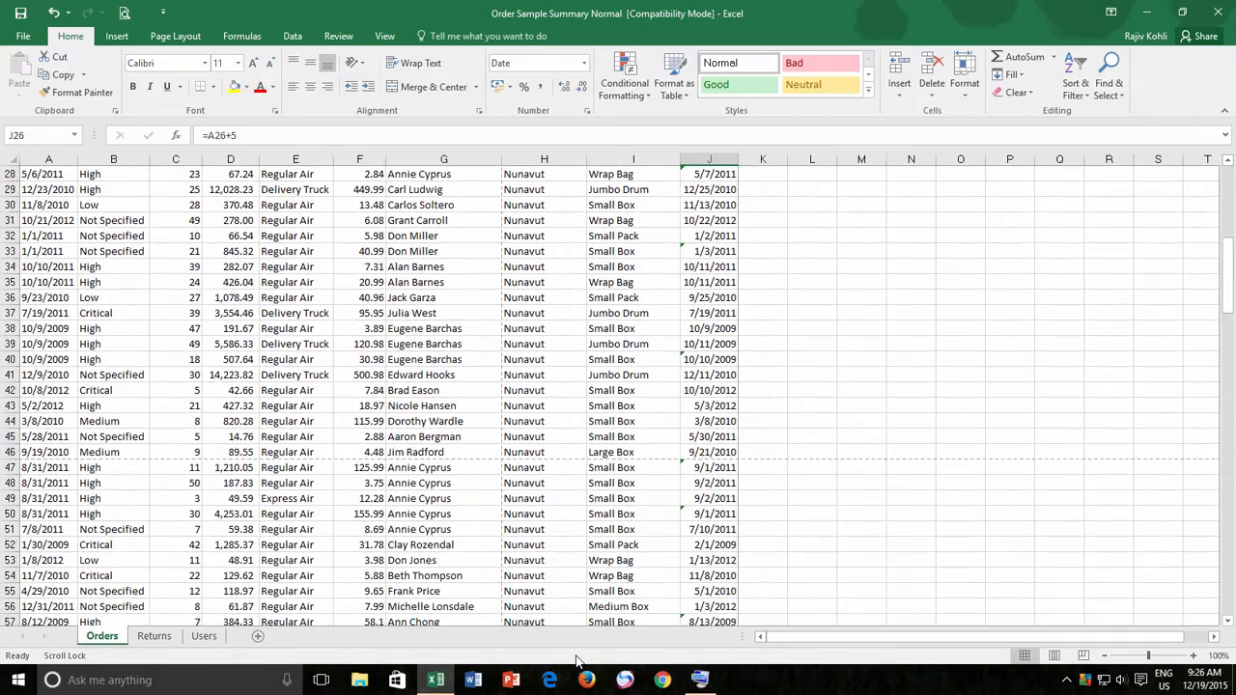
scroll(down, 3)
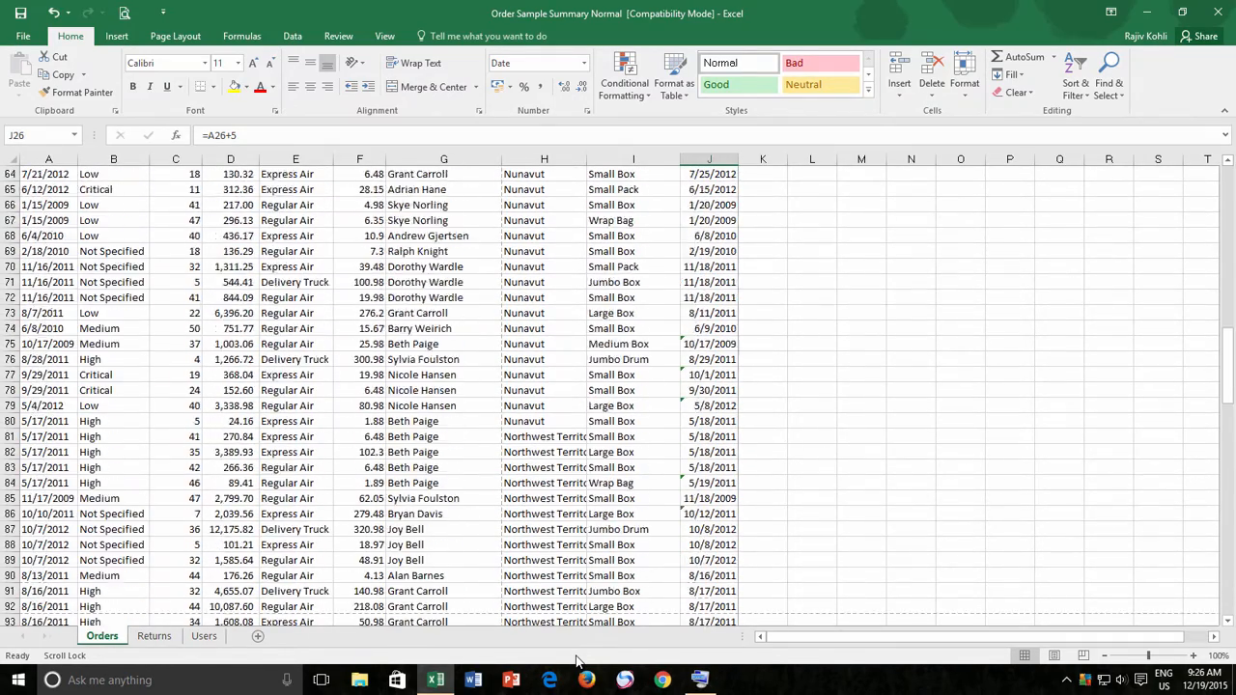
scroll(down, 3)
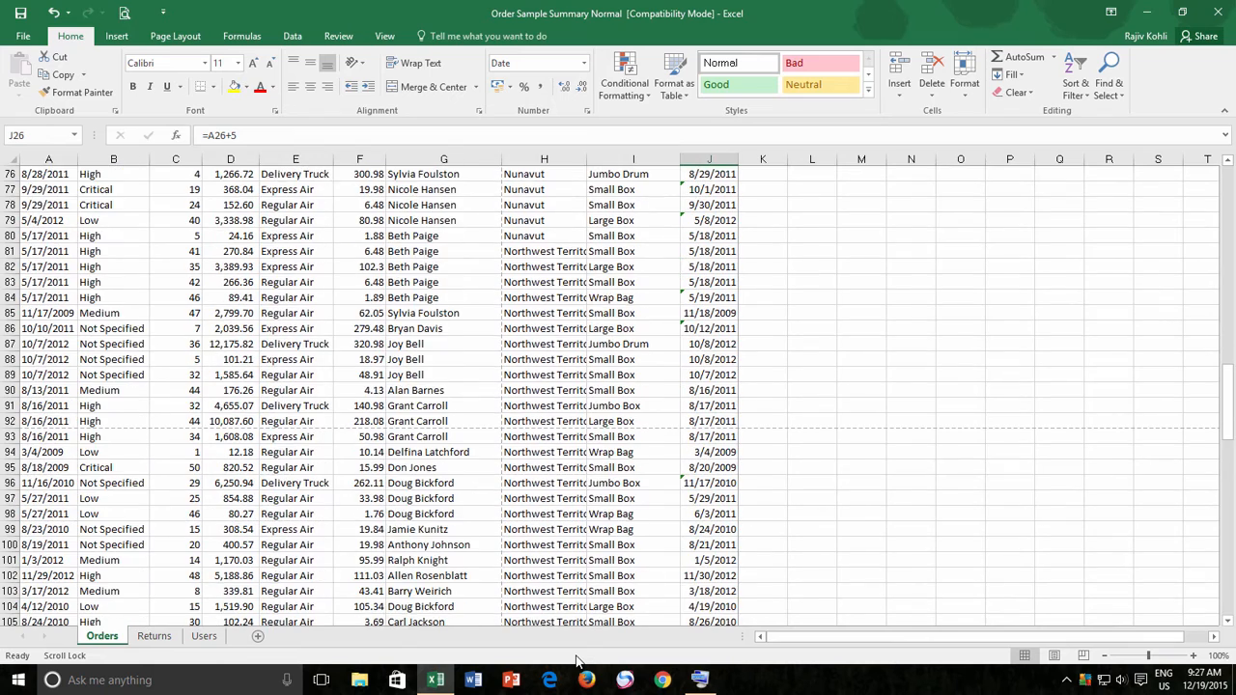
scroll(down, 3)
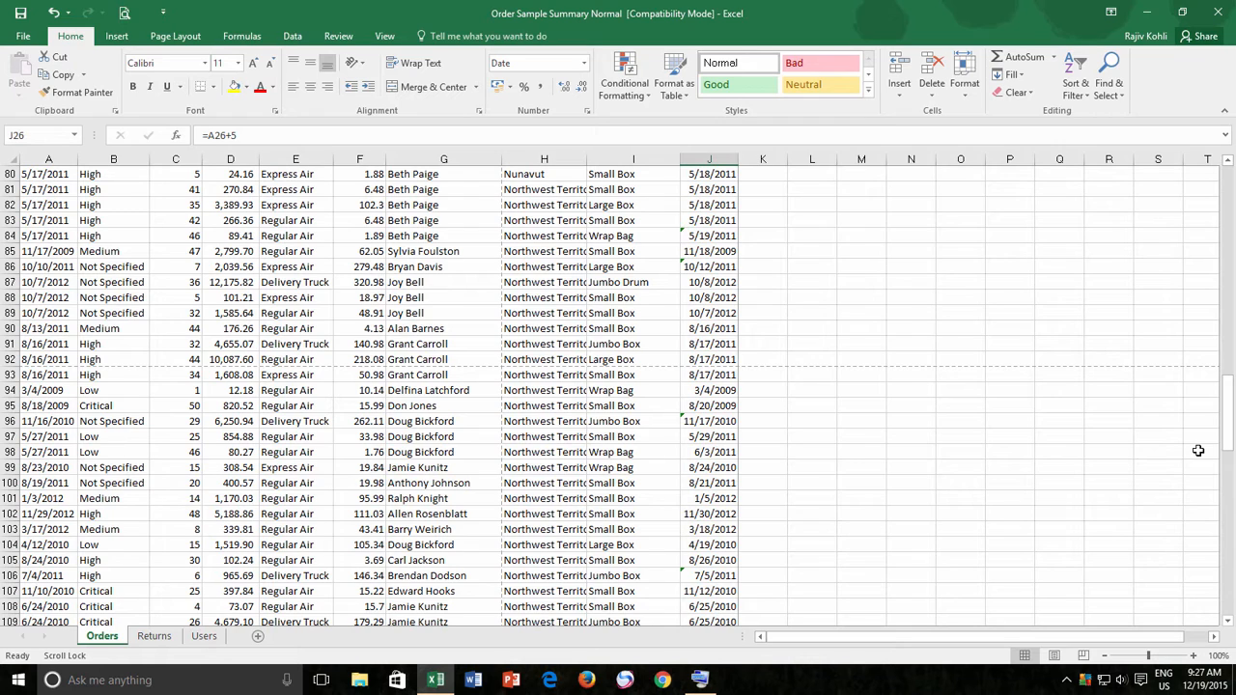
key(ctrl+backspace)
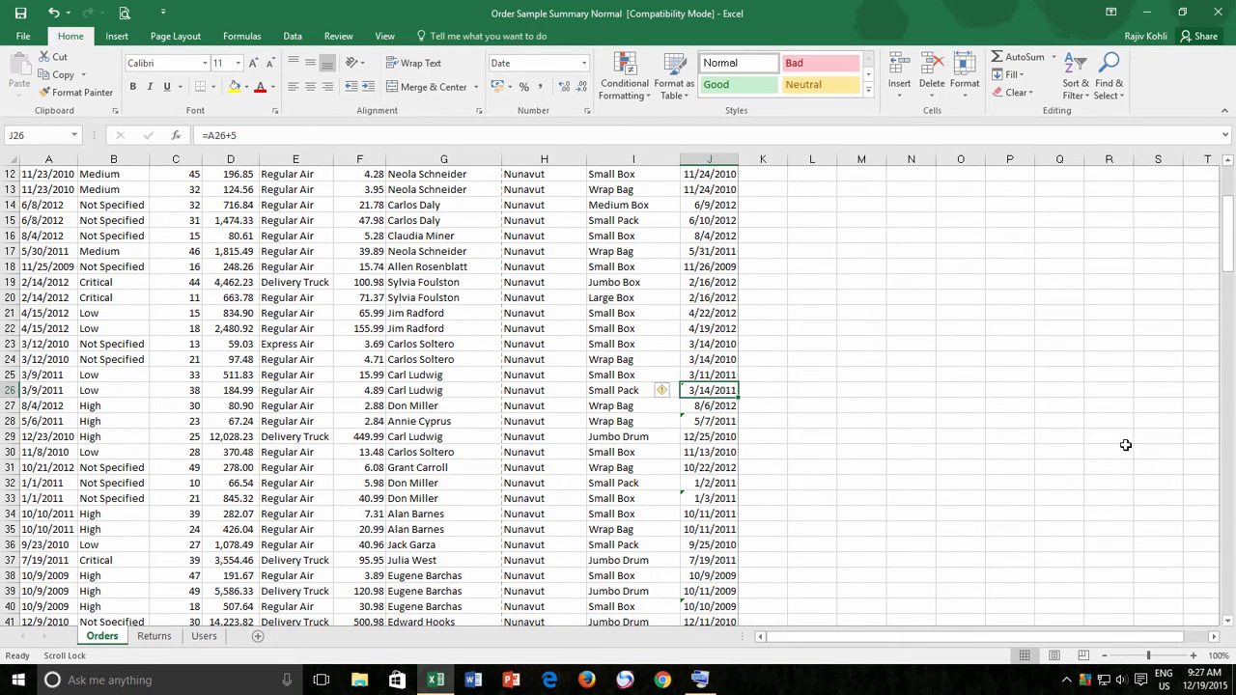
scroll(down, 3)
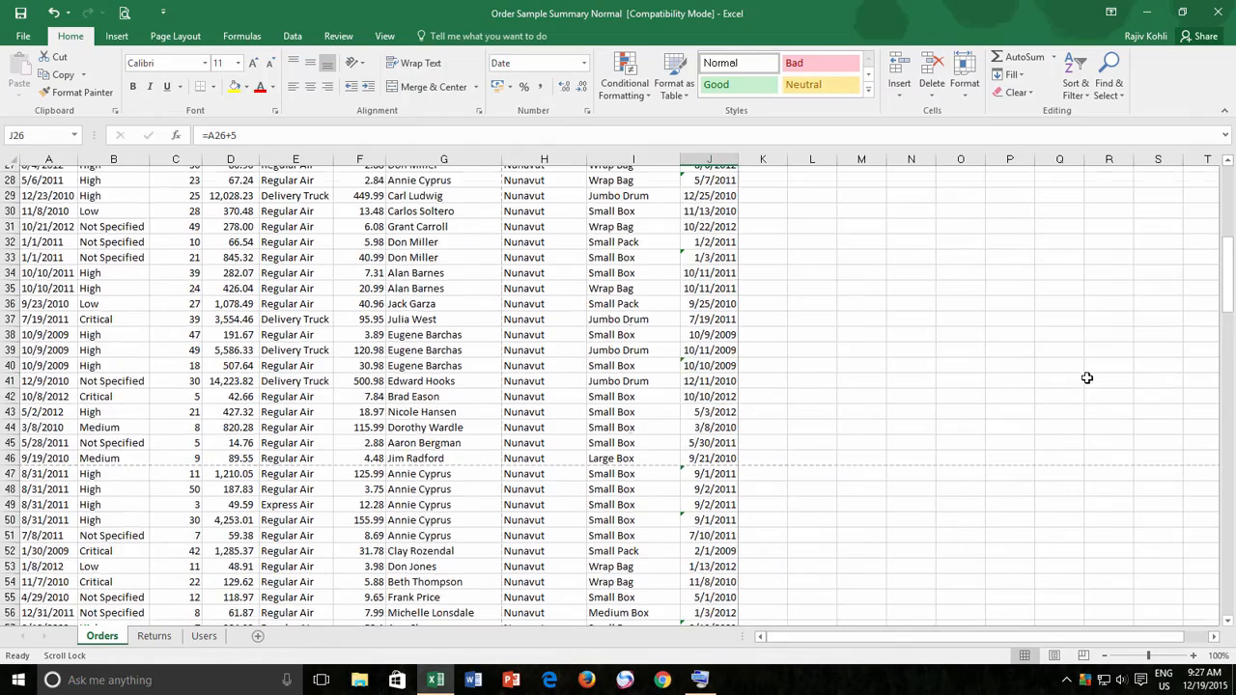
scroll(down, 3)
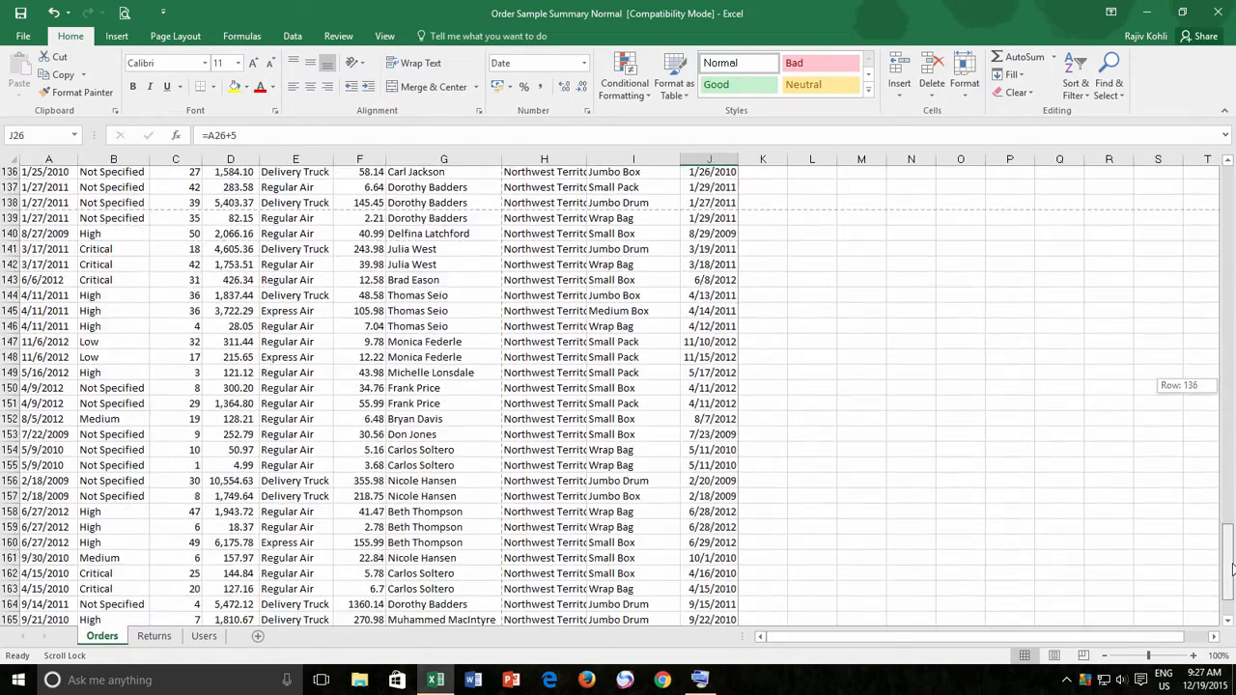
scroll(down, 3)
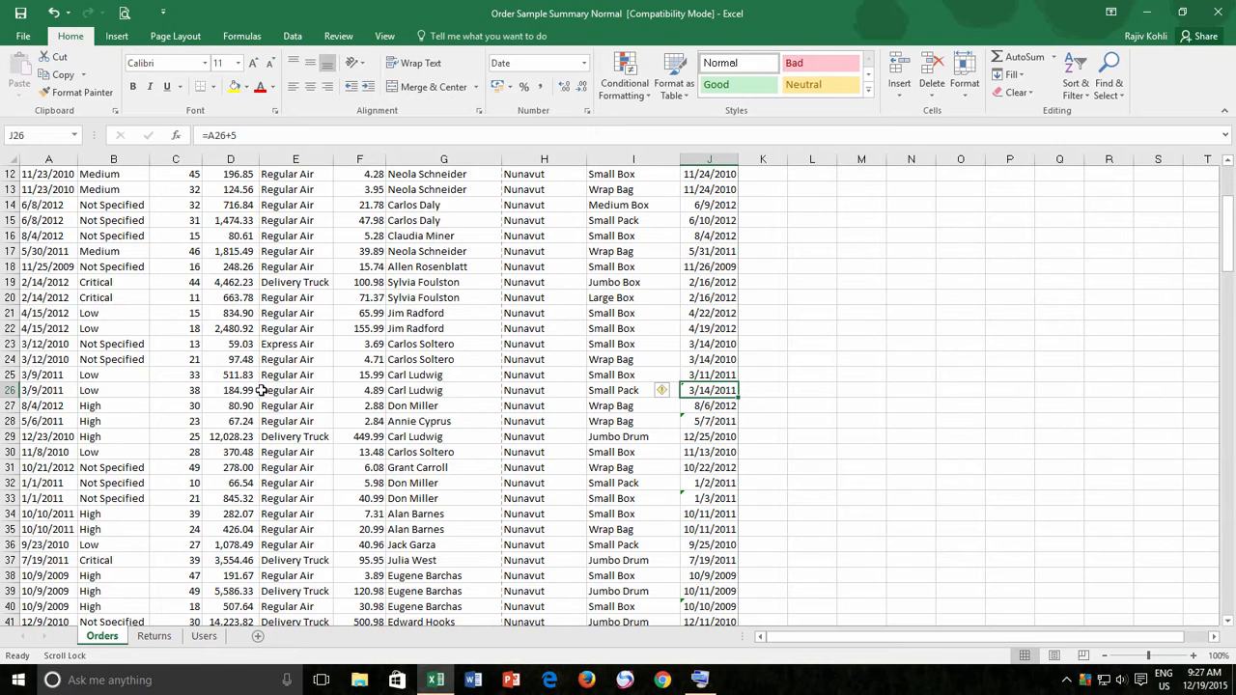
mouse_move(263, 390)
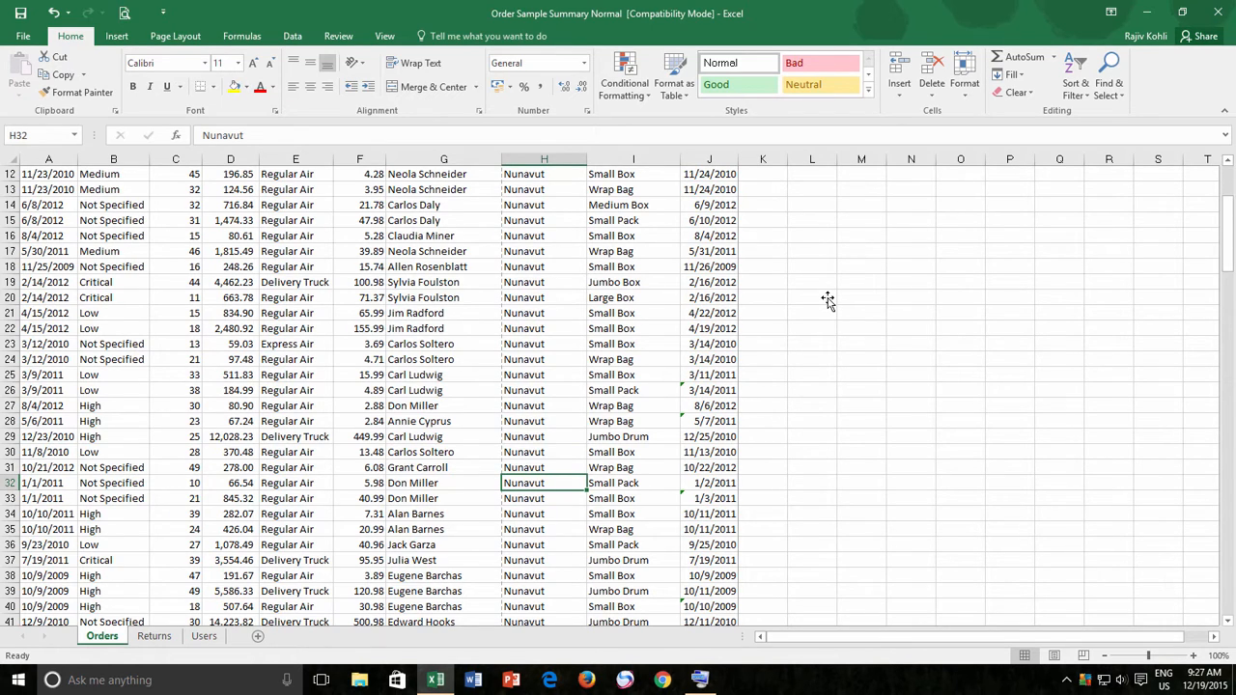
- With Scroll Lock off, select cell H36 in the Orders sheet
click(544, 530)
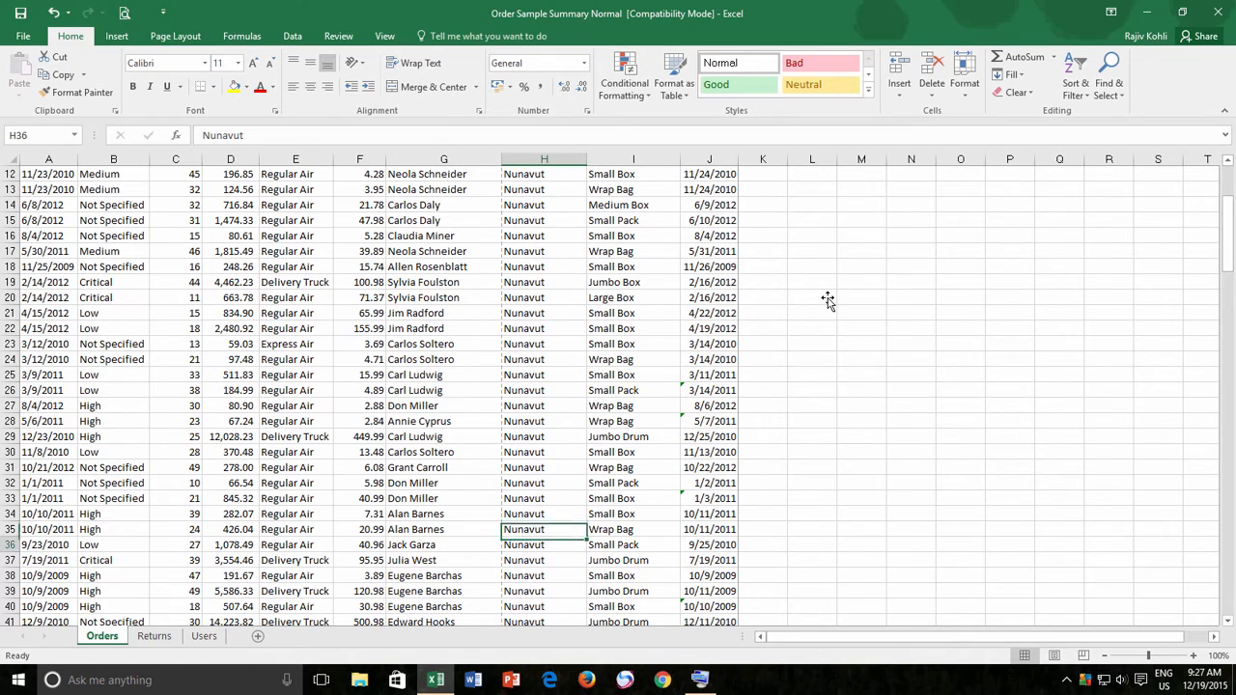